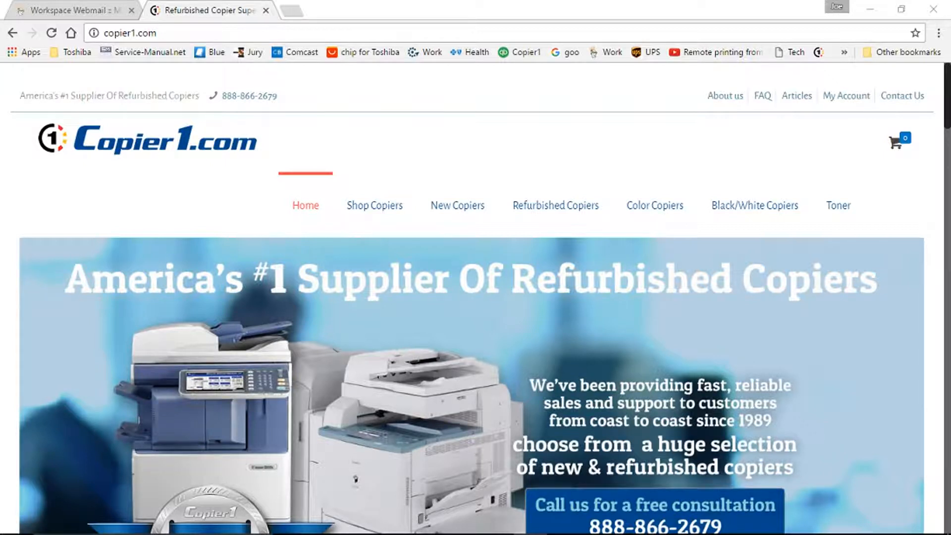
{"action": "mouse_move", "coordinate": [488, 226]}
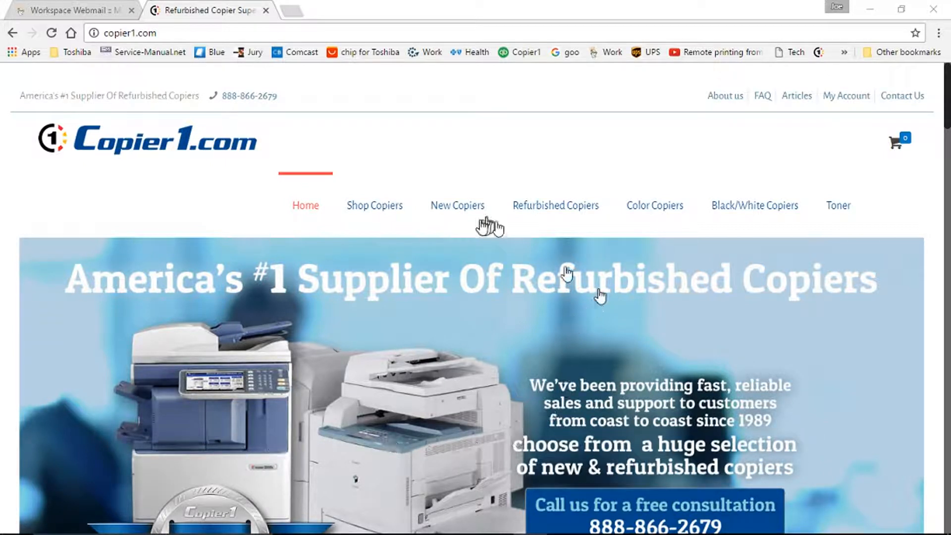
{"action": "mouse_move", "coordinate": [119, 13]}
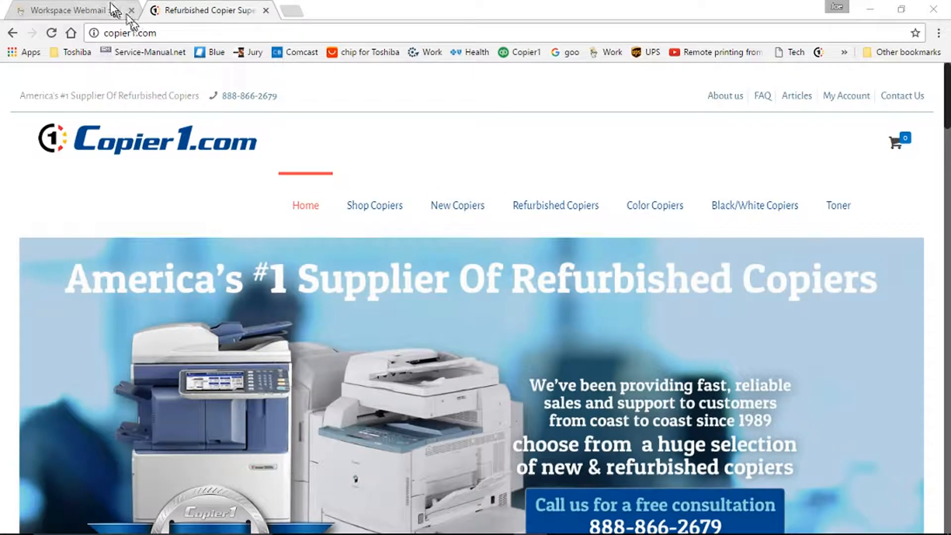
Follow the Firmware link in the 4520c email to preview es4520c-usb-ttec36A.zip in Drive
{"action": "left_click", "coordinate": [74, 11]}
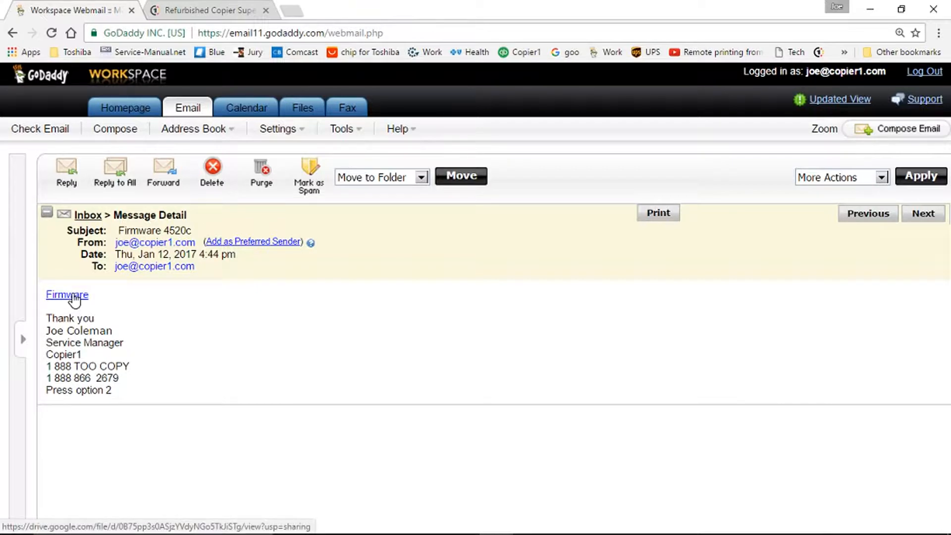
{"action": "left_click", "coordinate": [68, 295]}
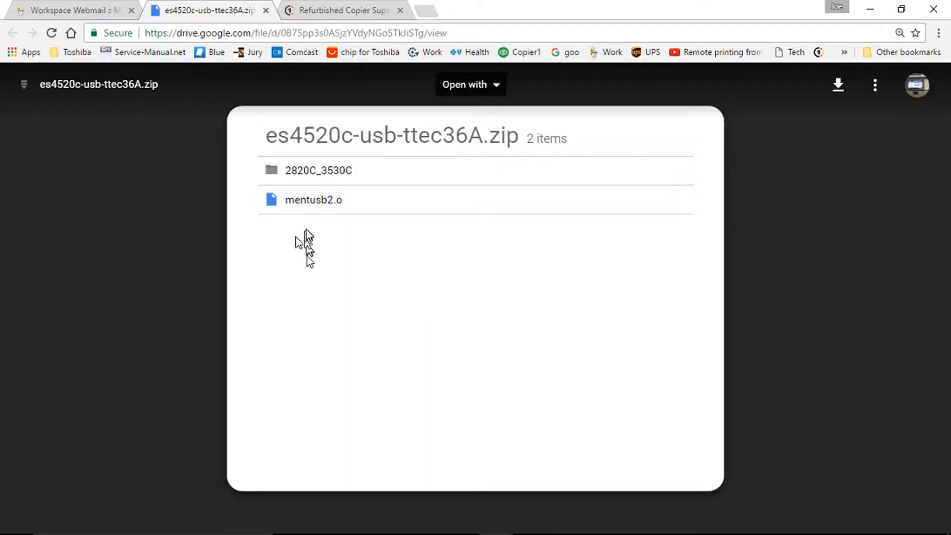
{"action": "mouse_move", "coordinate": [415, 261]}
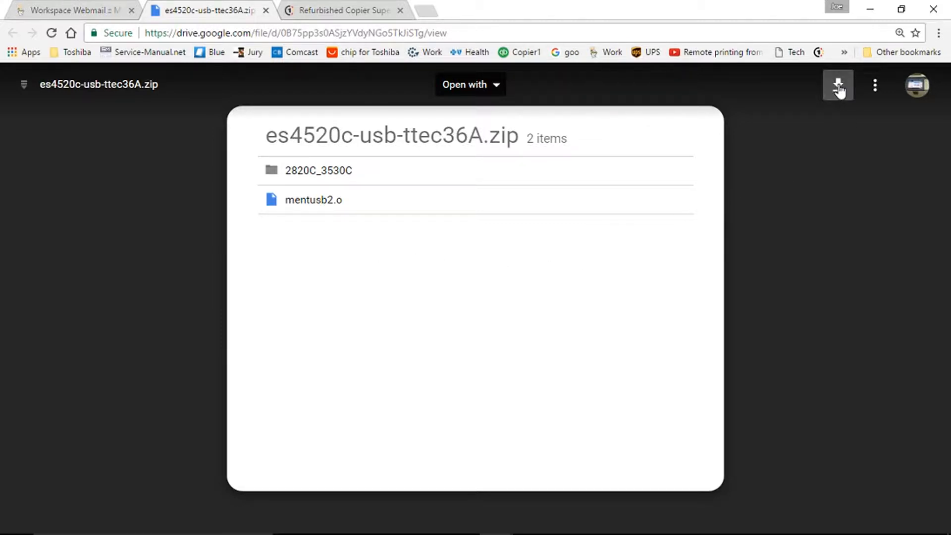
Download es4520c-usb-ttec36A.zip (175M), confirming Download anyway on the virus-scan warning
{"action": "left_click", "coordinate": [838, 84]}
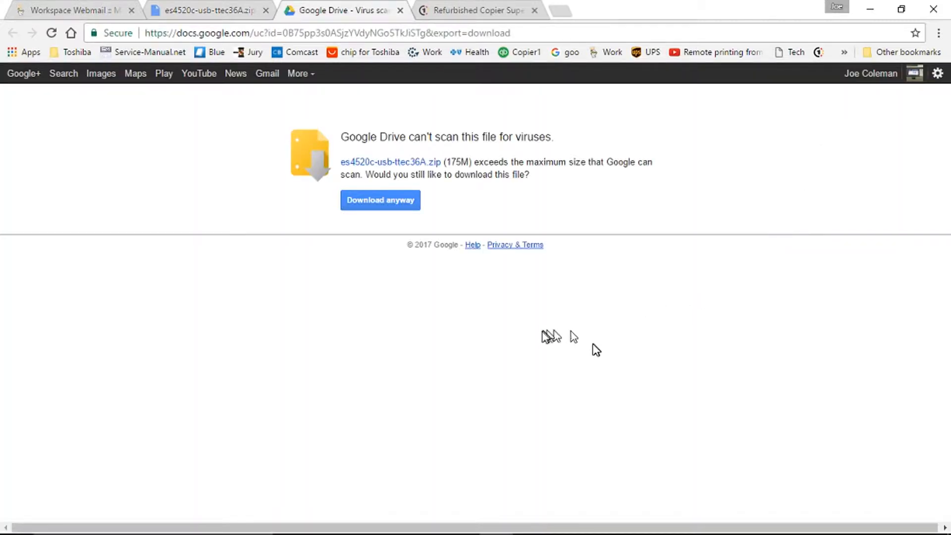
{"action": "mouse_move", "coordinate": [354, 226]}
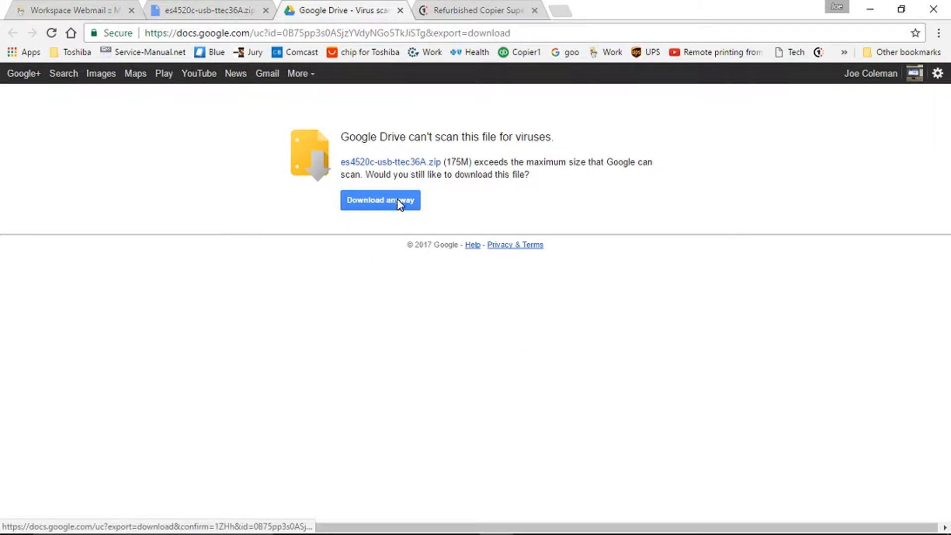
{"action": "left_click", "coordinate": [381, 200]}
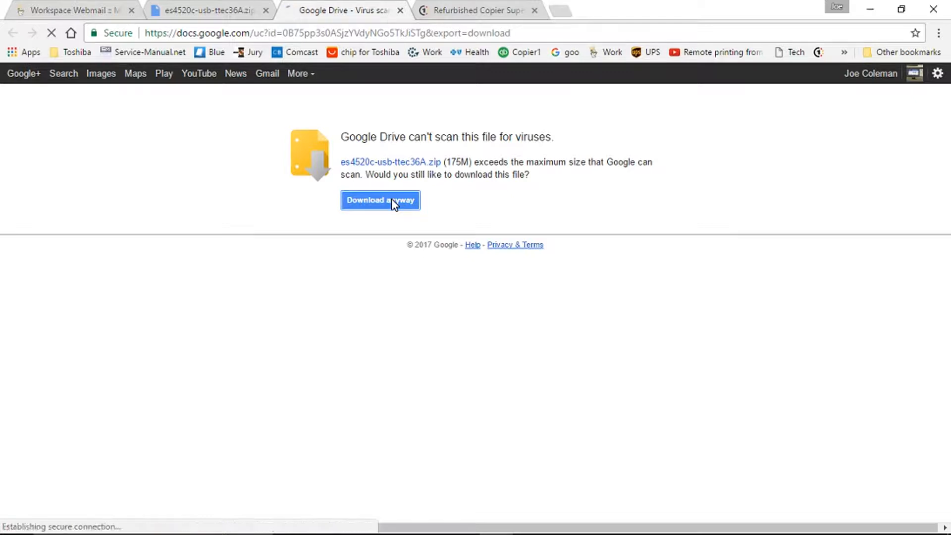
{"action": "left_click", "coordinate": [380, 200]}
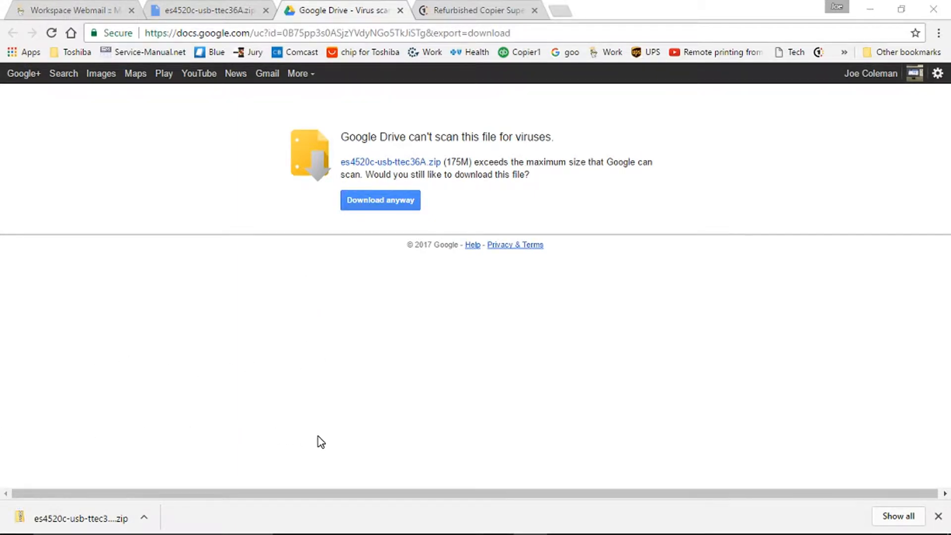
{"action": "mouse_move", "coordinate": [218, 465]}
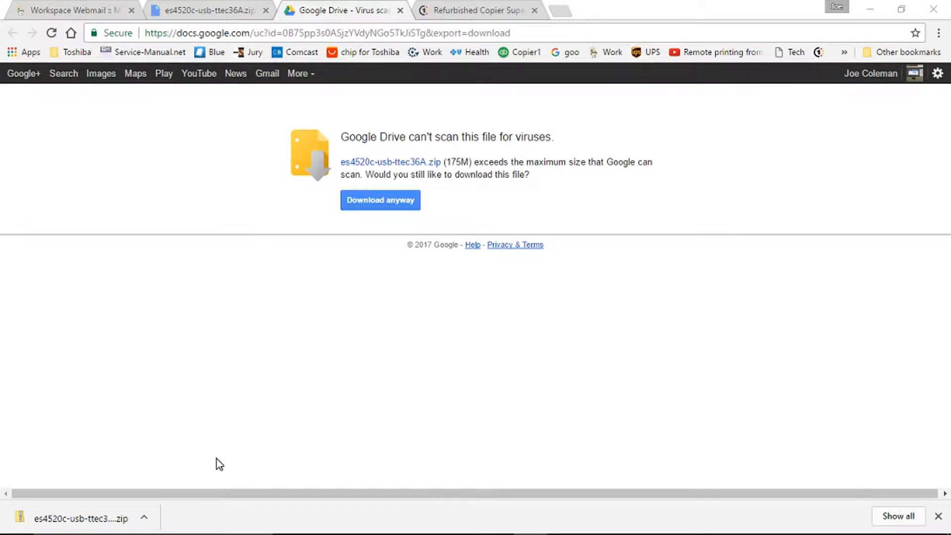
{"action": "mouse_move", "coordinate": [191, 464]}
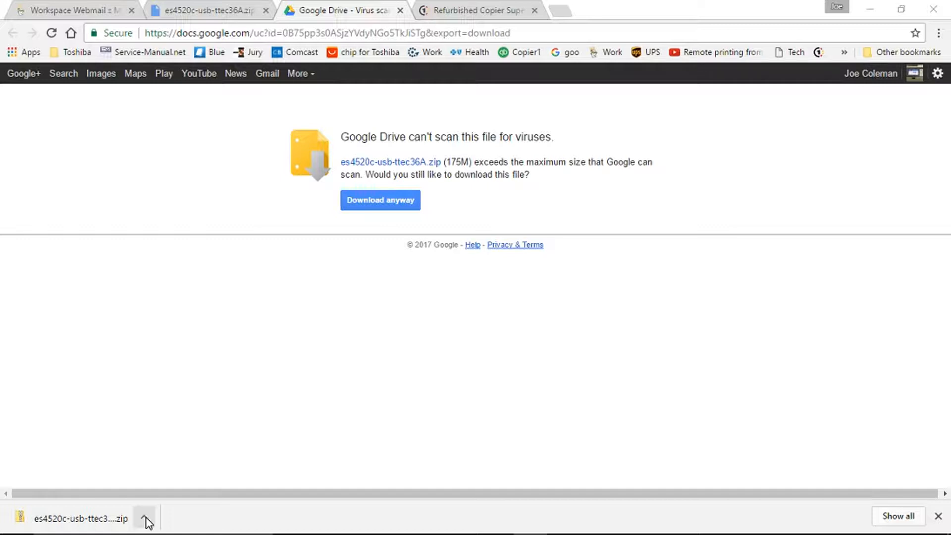
Show the downloaded zip in the Downloads folder and bring up its context menu
{"action": "left_click", "coordinate": [145, 519]}
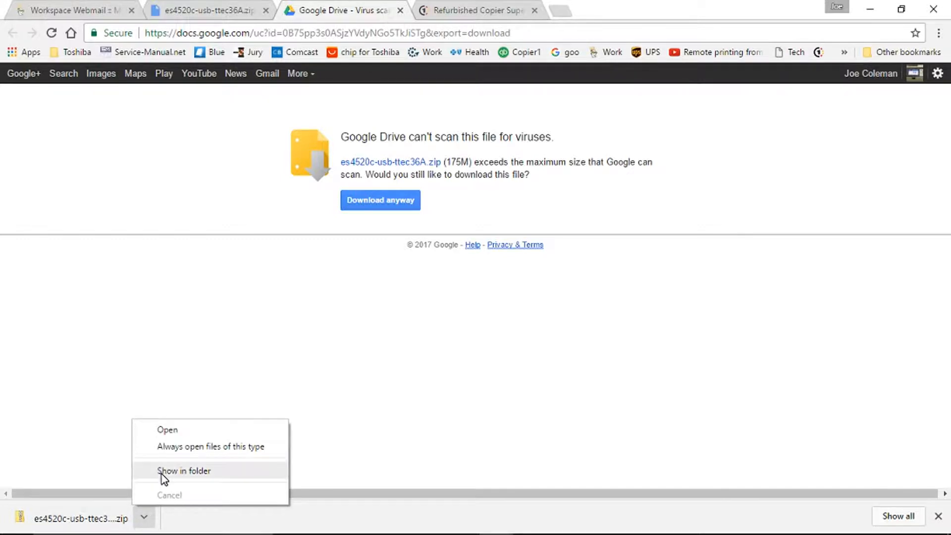
{"action": "left_click", "coordinate": [185, 471]}
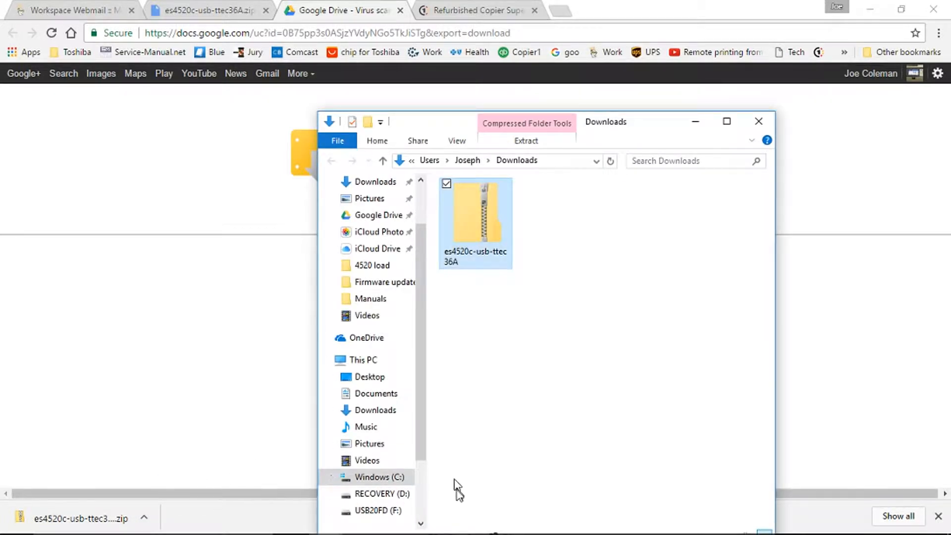
{"action": "mouse_move", "coordinate": [489, 210]}
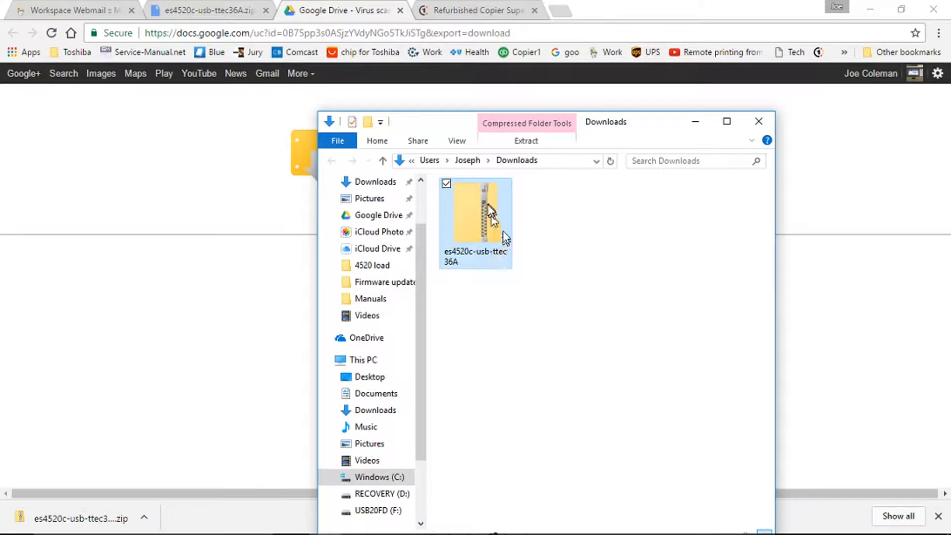
{"action": "right_click", "coordinate": [482, 213]}
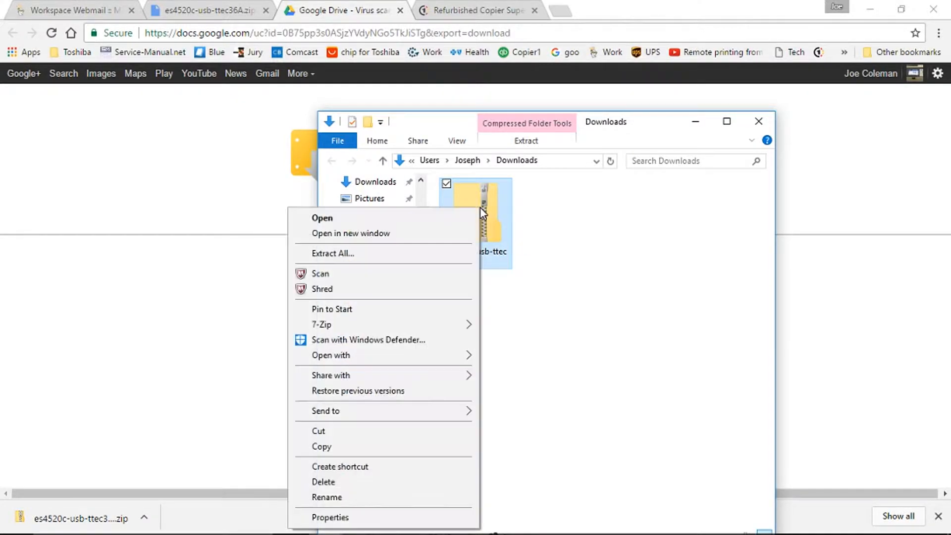
{"action": "mouse_move", "coordinate": [412, 263]}
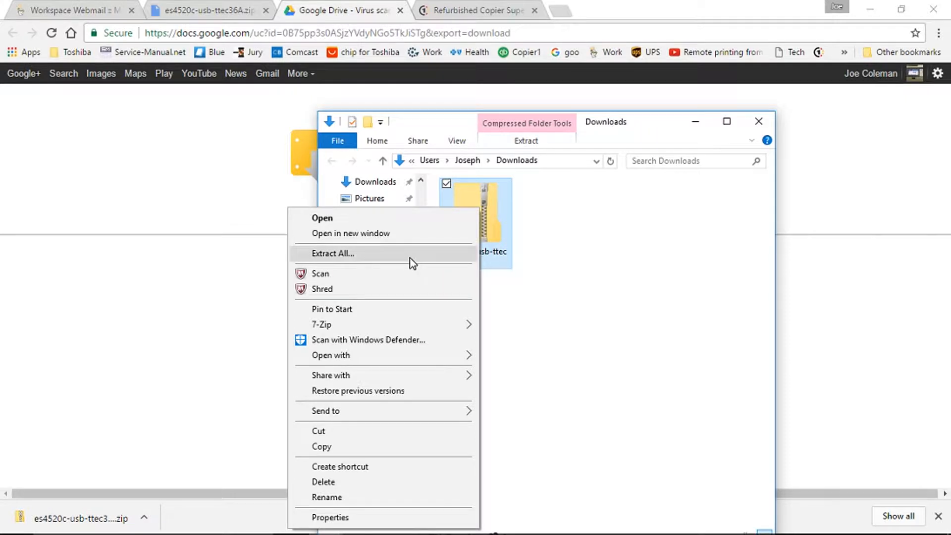
Extract All from the zip with USB20FD (F:) as the destination folder
{"action": "left_click", "coordinate": [333, 253]}
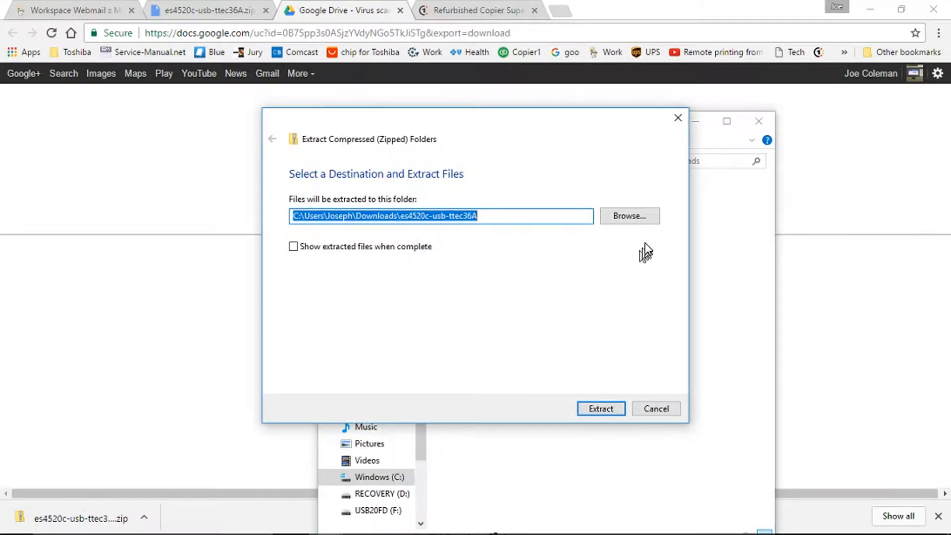
{"action": "left_click", "coordinate": [630, 216]}
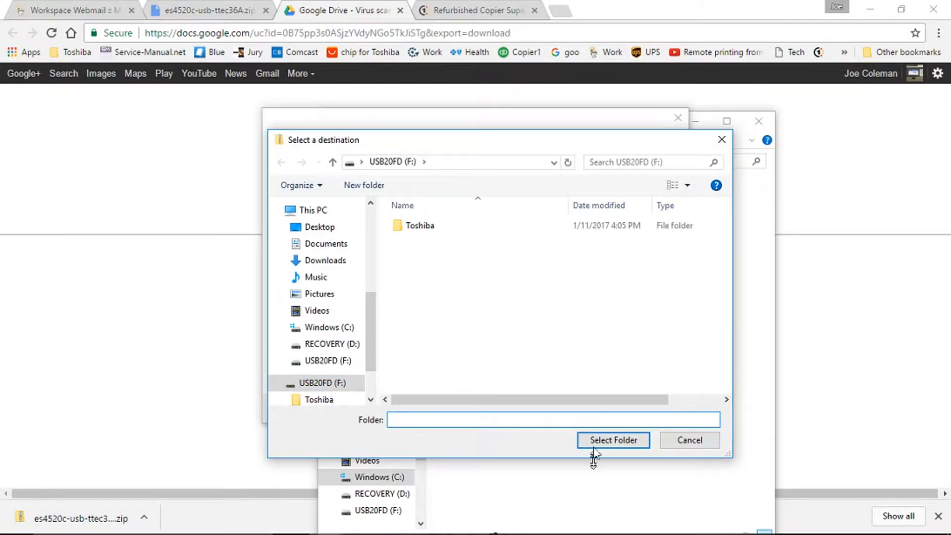
{"action": "left_click", "coordinate": [614, 440]}
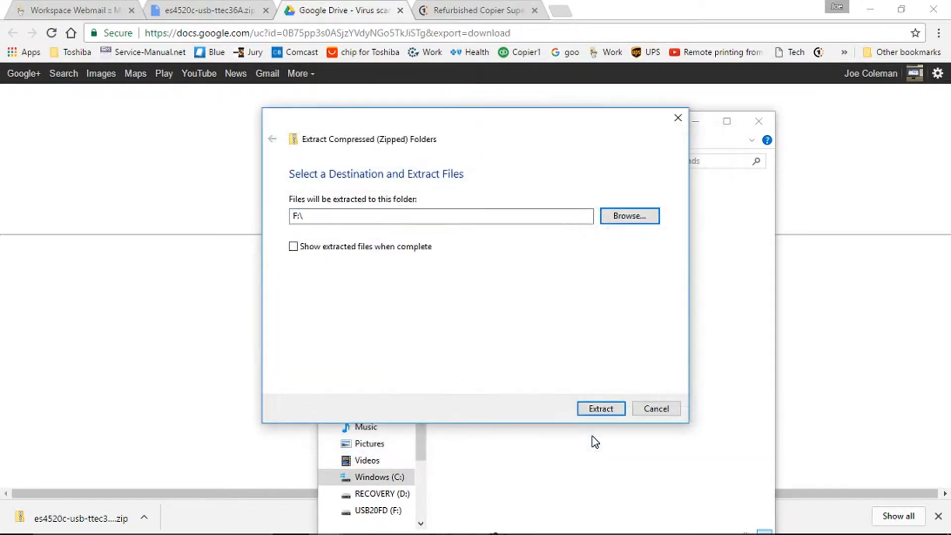
{"action": "left_click", "coordinate": [601, 408]}
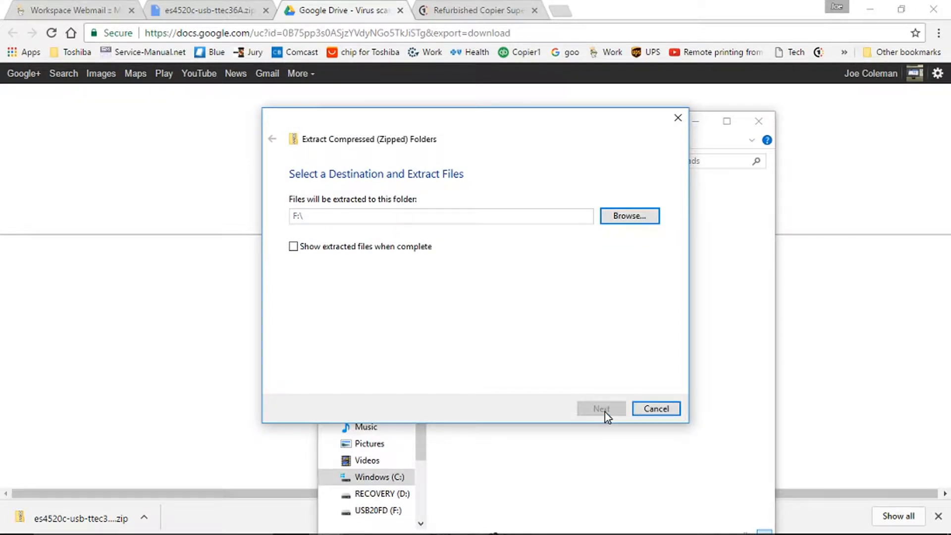
{"action": "left_click", "coordinate": [601, 408]}
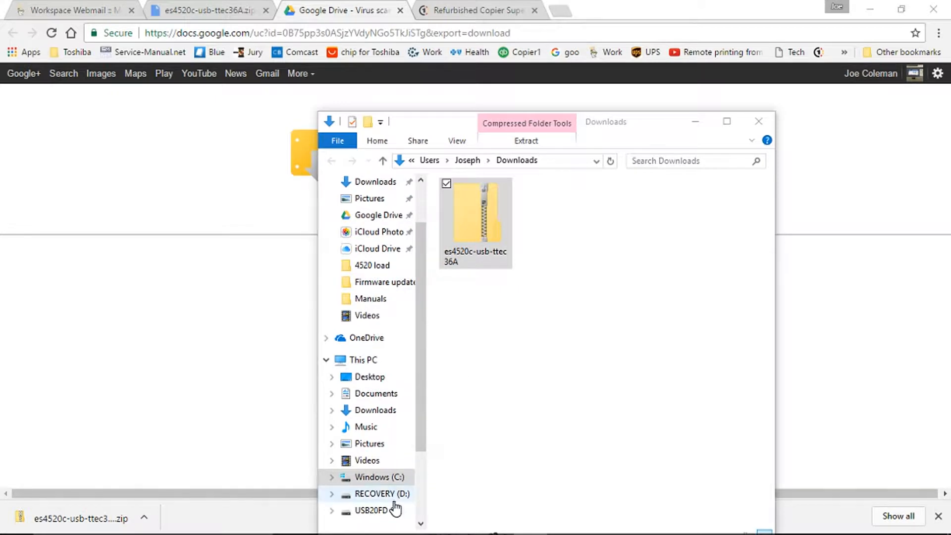
View F: listing 2820C_3530C, Toshiba and mentusb2.o, then bring up the drive's menu to eject
{"action": "left_click", "coordinate": [373, 513]}
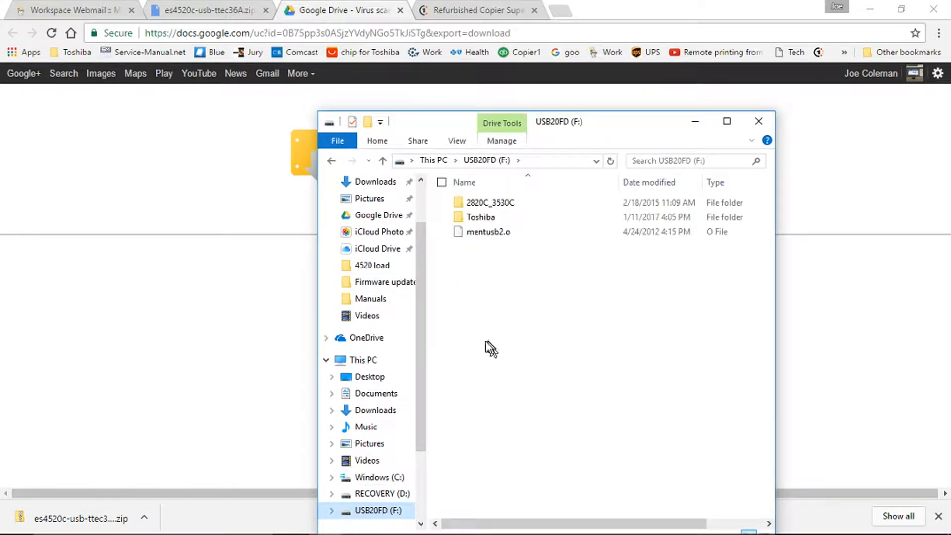
{"action": "mouse_move", "coordinate": [511, 267]}
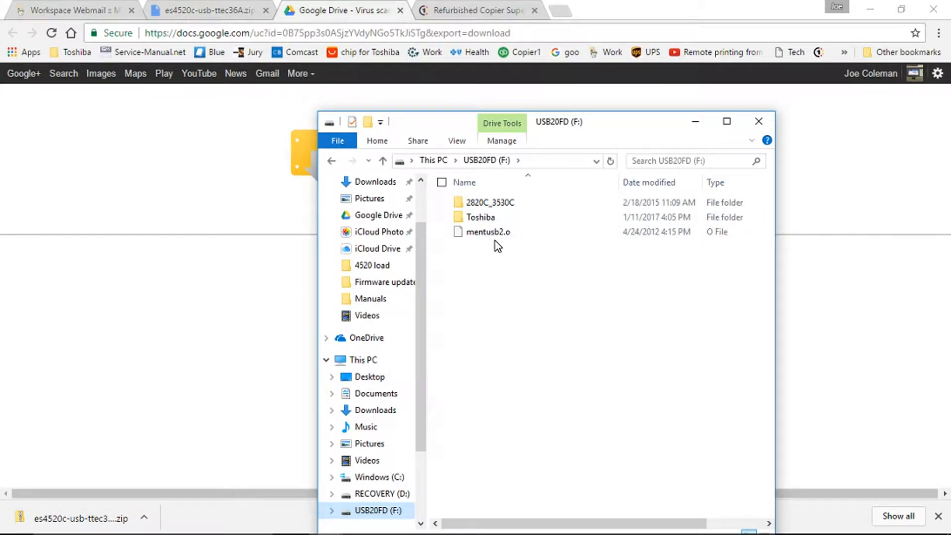
{"action": "mouse_move", "coordinate": [518, 262]}
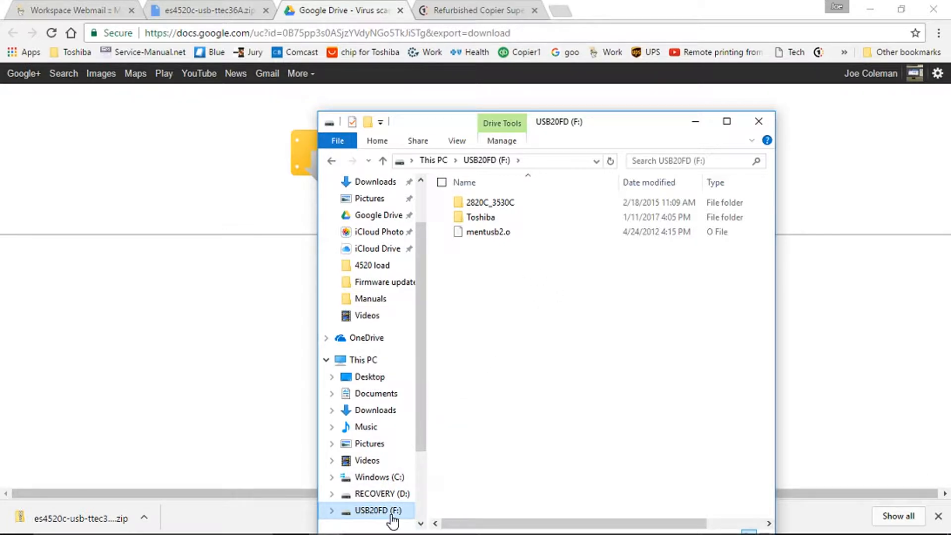
{"action": "right_click", "coordinate": [377, 523]}
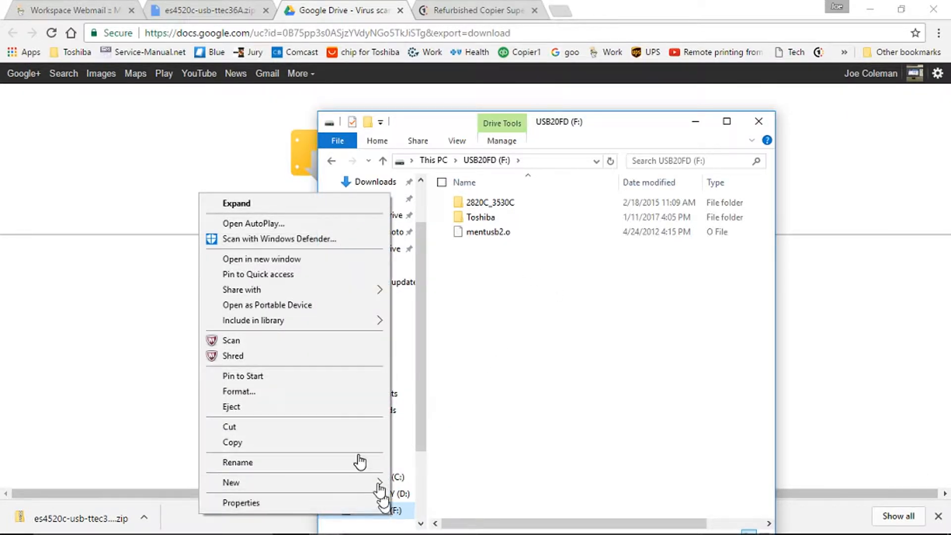